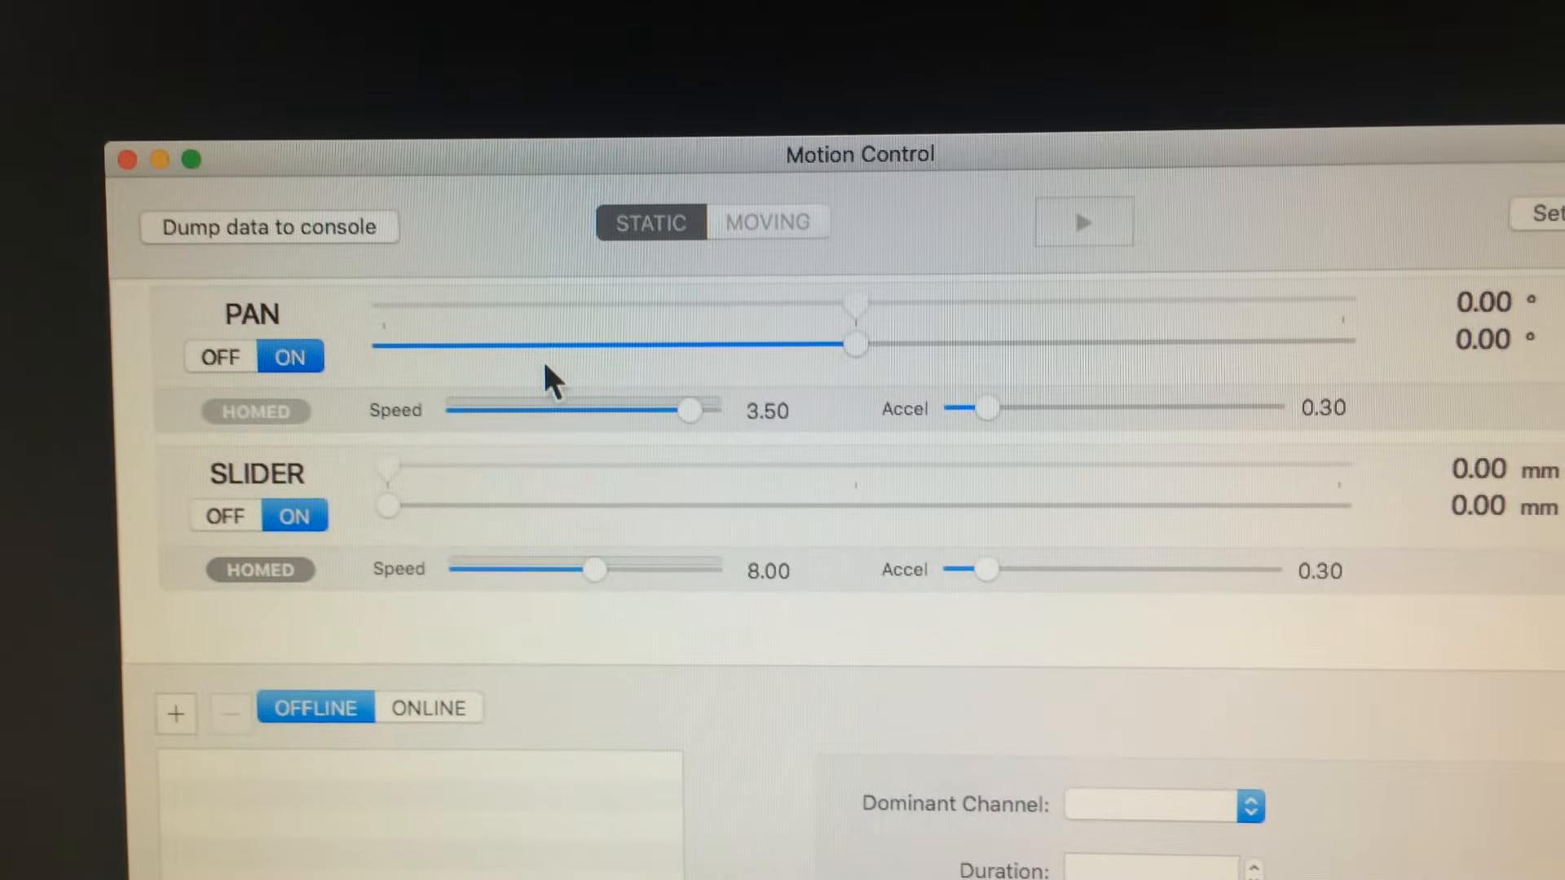
- Switch the rig to live MOVING mode and nudge the pan axis off zero
{"action": "left_click", "coordinate": [767, 222]}
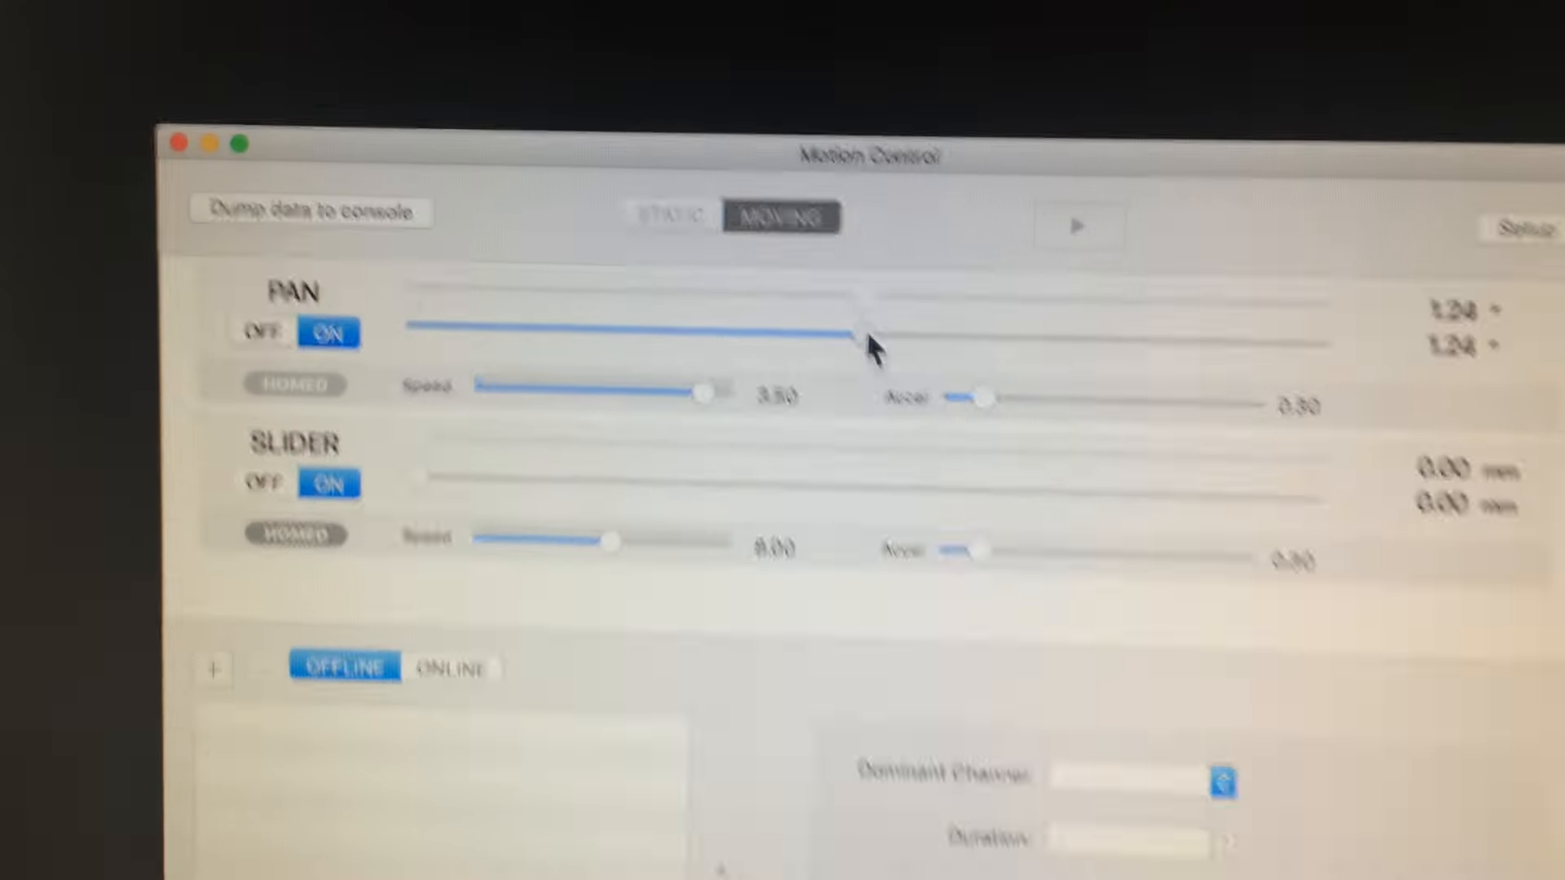
{"action": "left_click", "coordinate": [647, 297]}
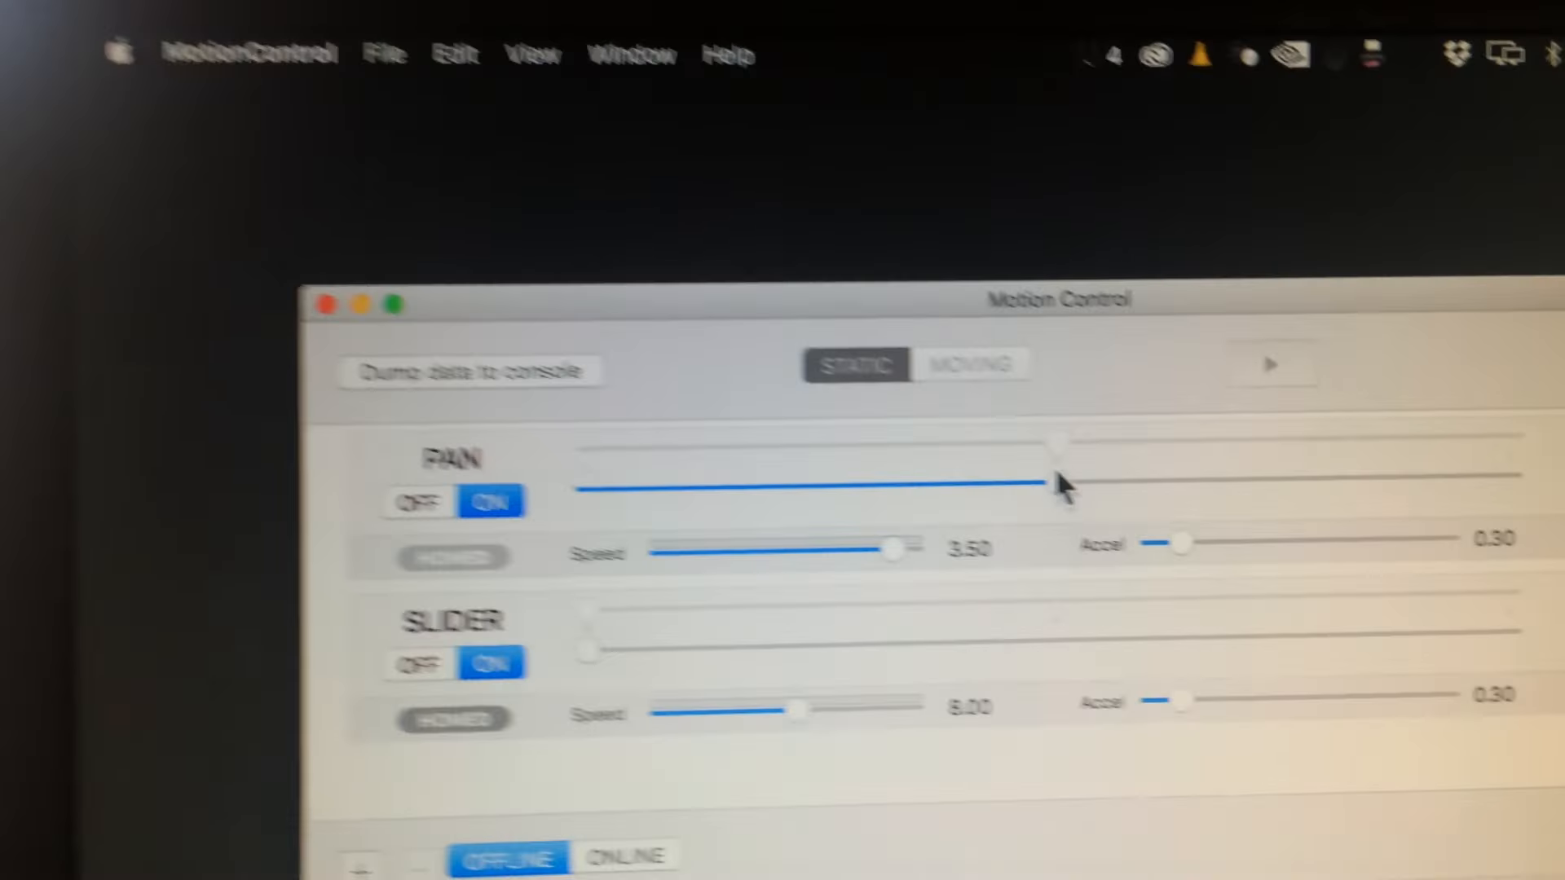
- Fine-tune the pan position and add Cue #0 to the cue list with the + button
{"action": "left_click", "coordinate": [1025, 365]}
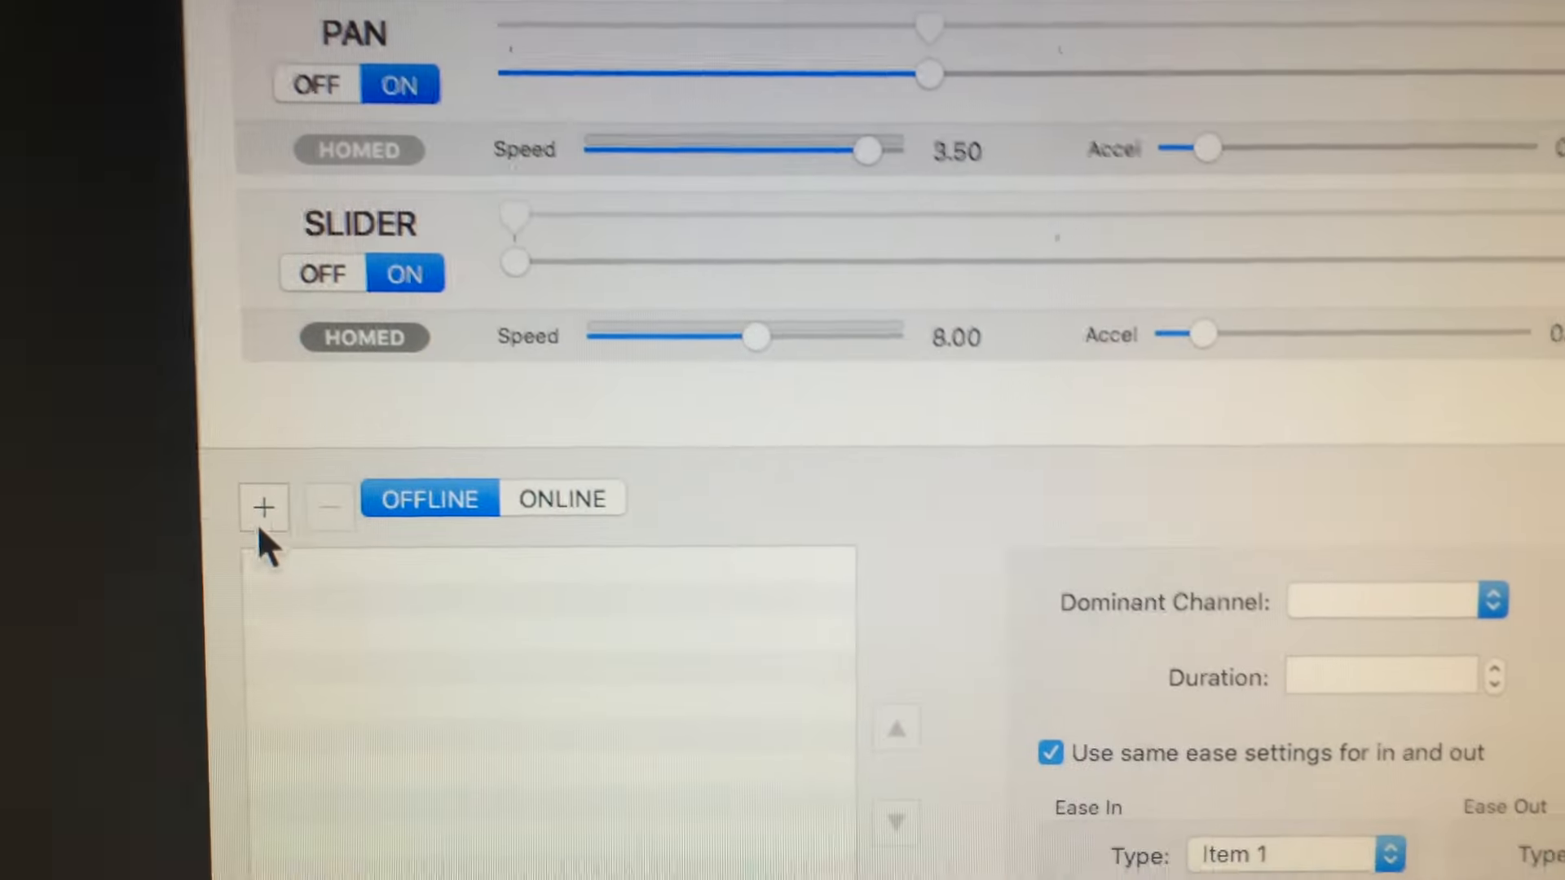
{"action": "left_click", "coordinate": [264, 508]}
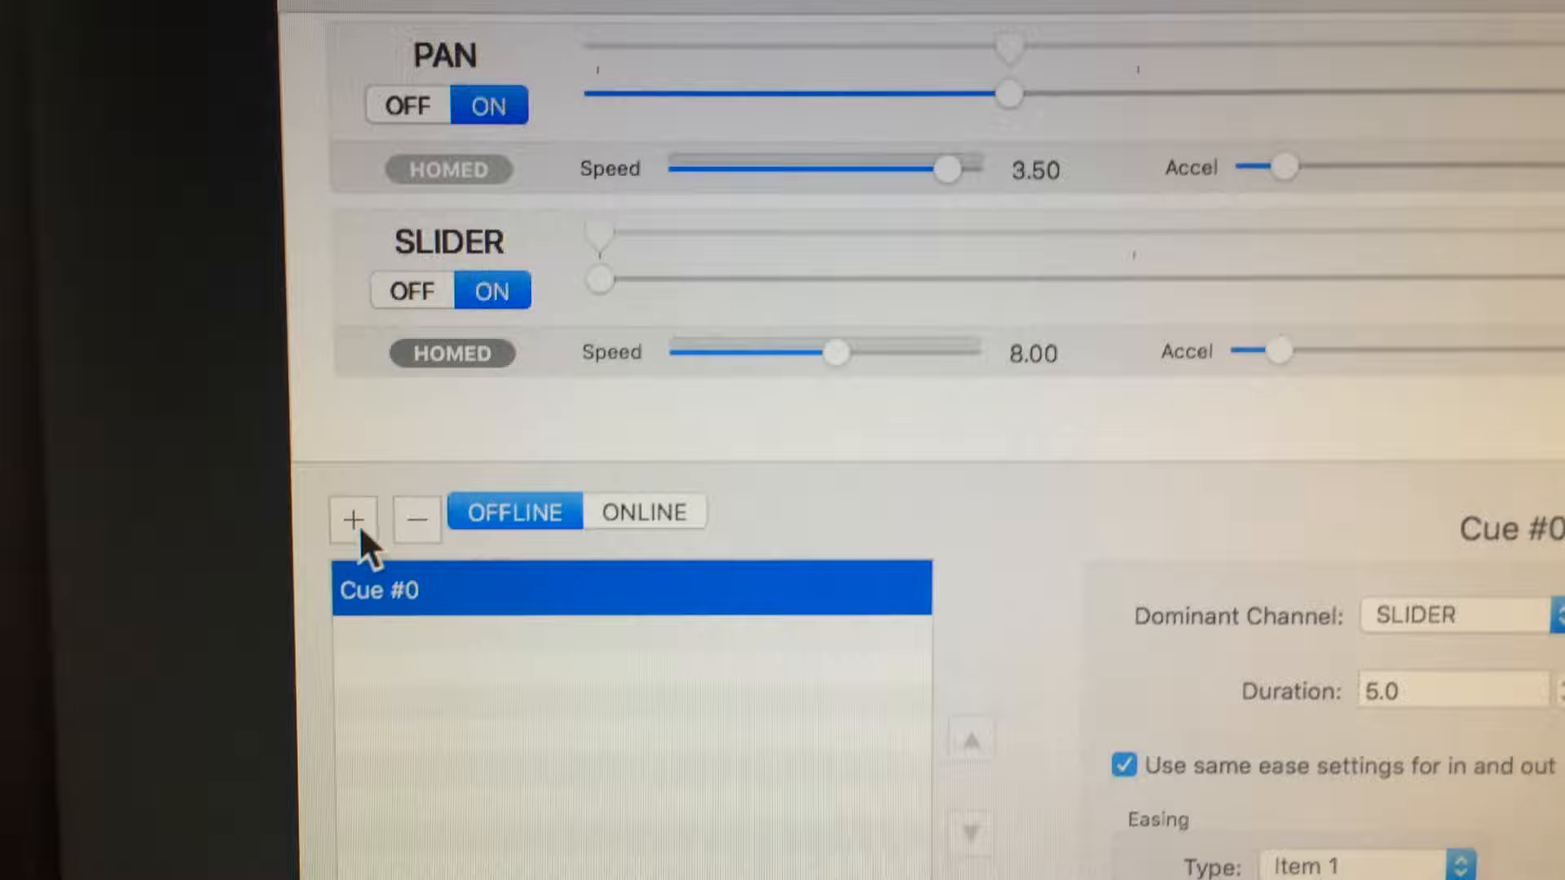